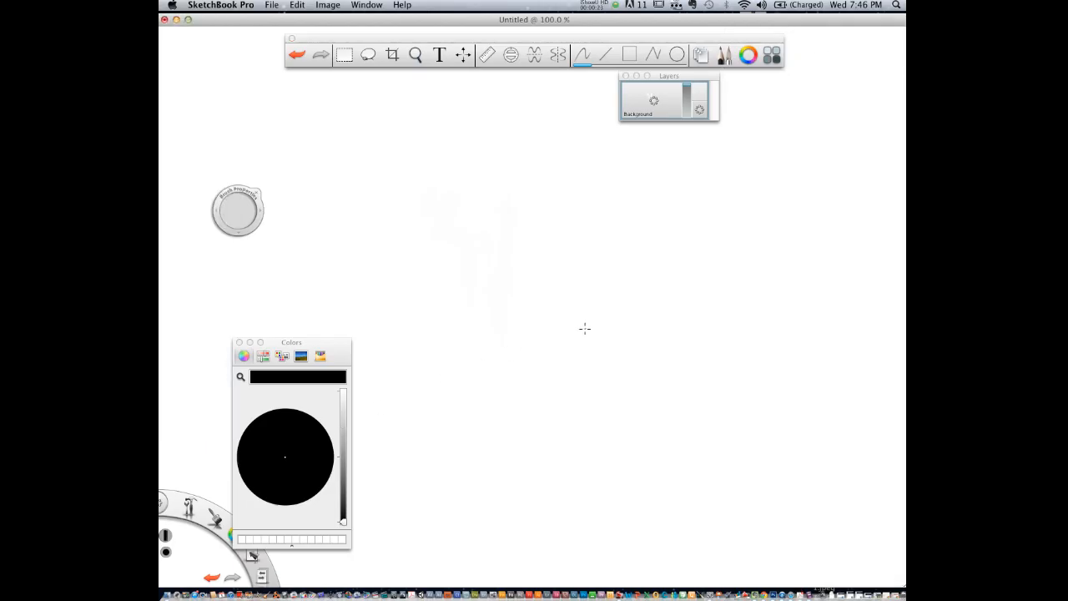
Bring up the brush library and rough out a thick black rectangular frame on the canvas.
click(237, 208)
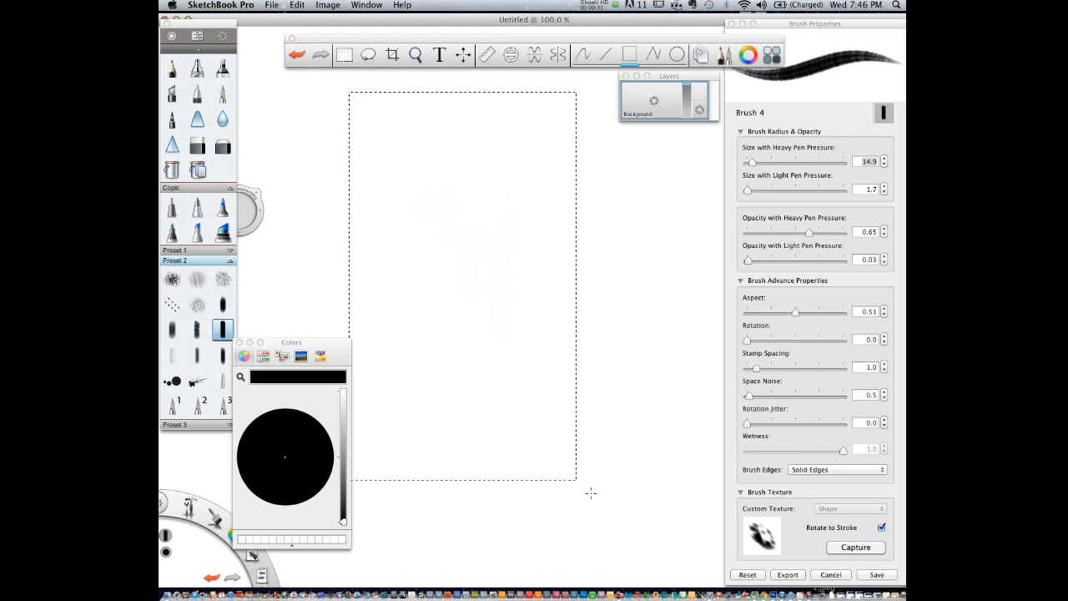
drag(574, 481, 715, 559)
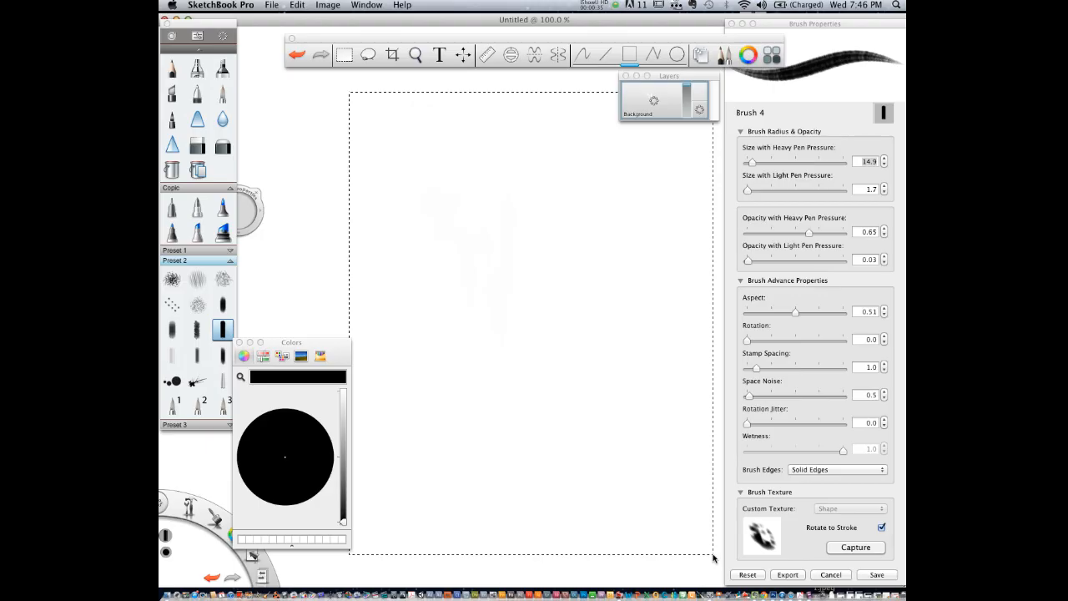
drag(667, 77, 290, 82)
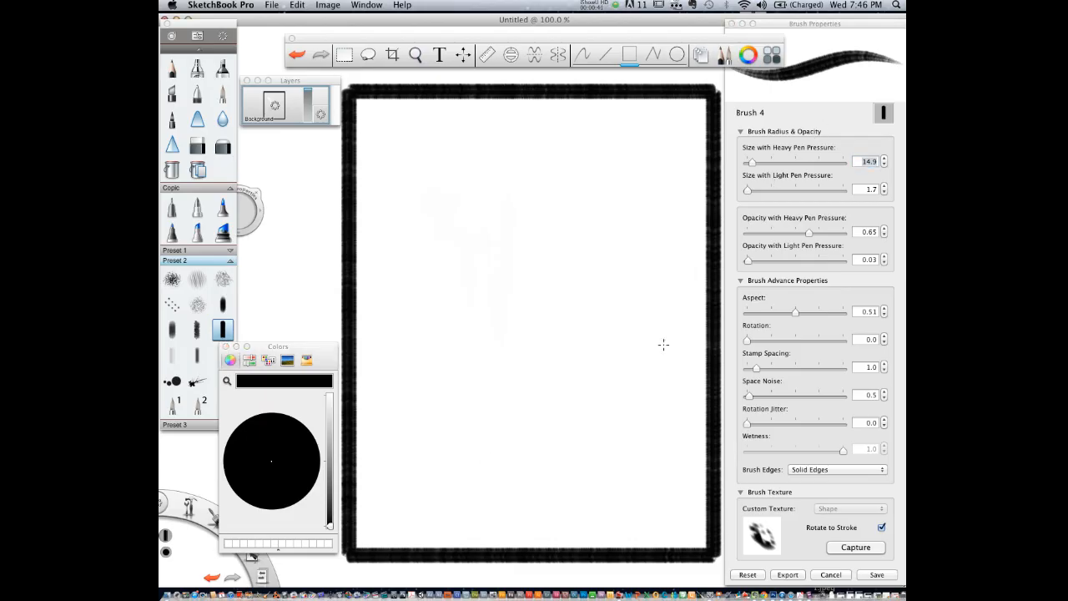
mouse_move(561, 449)
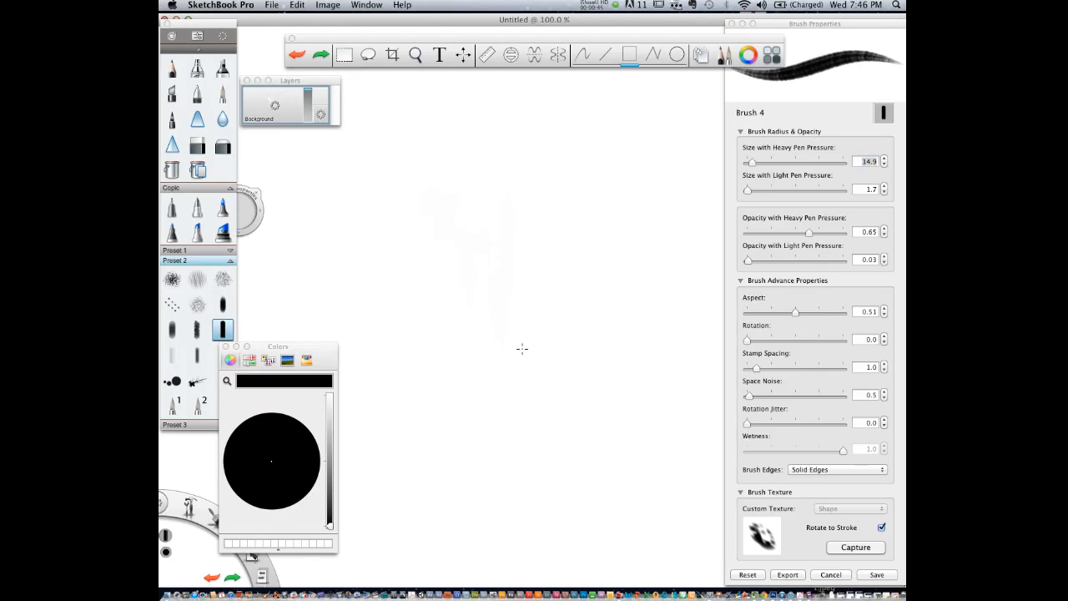
Ink the first mountain: left slope, black peak, and the ridge trailing off to the right.
click(393, 324)
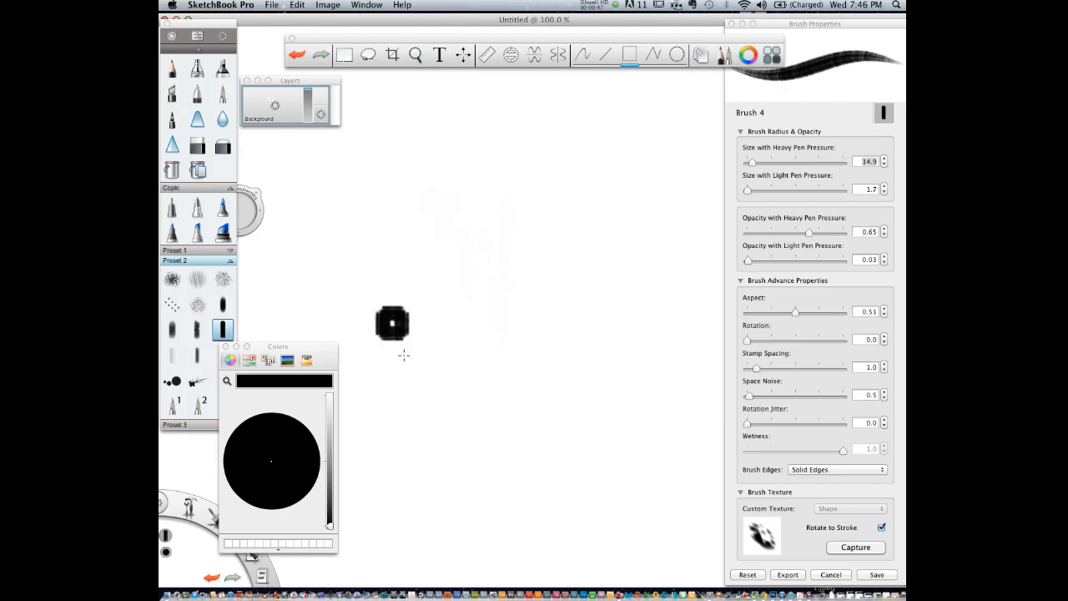
click(583, 54)
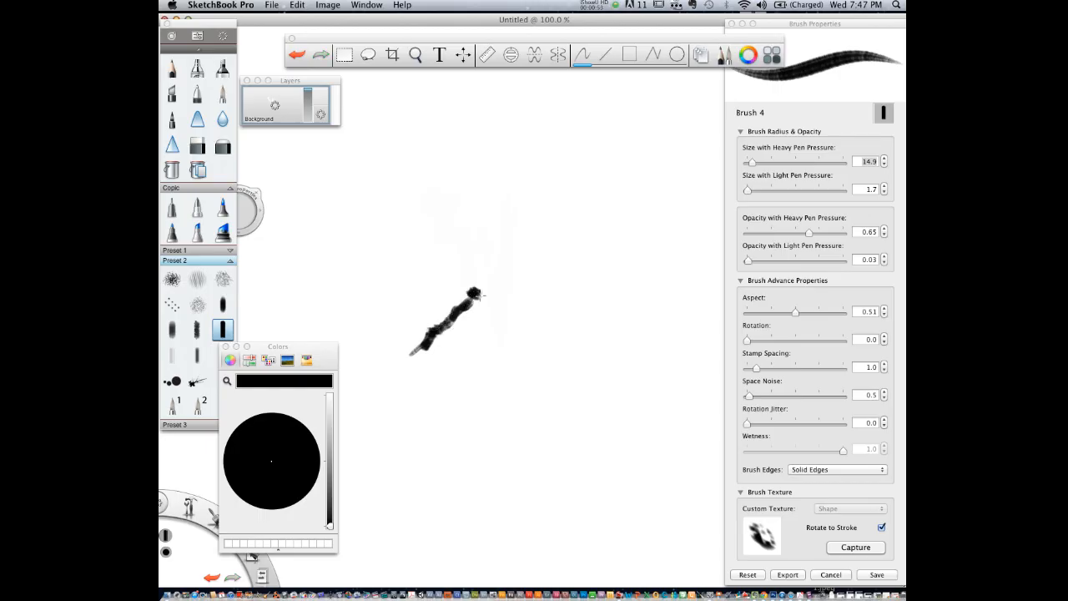
drag(468, 301, 528, 249)
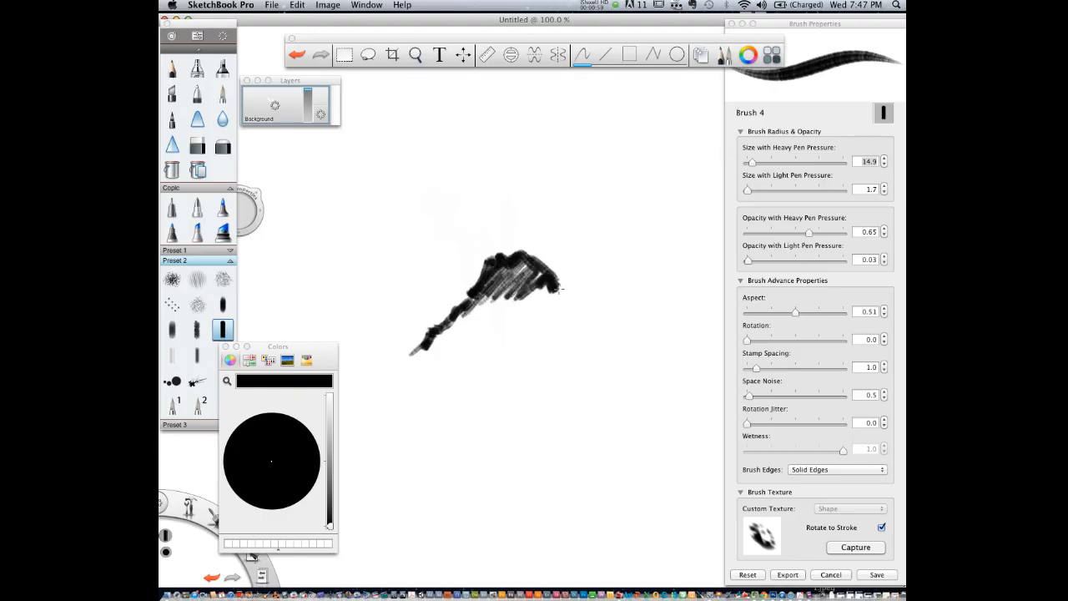
drag(551, 287, 592, 303)
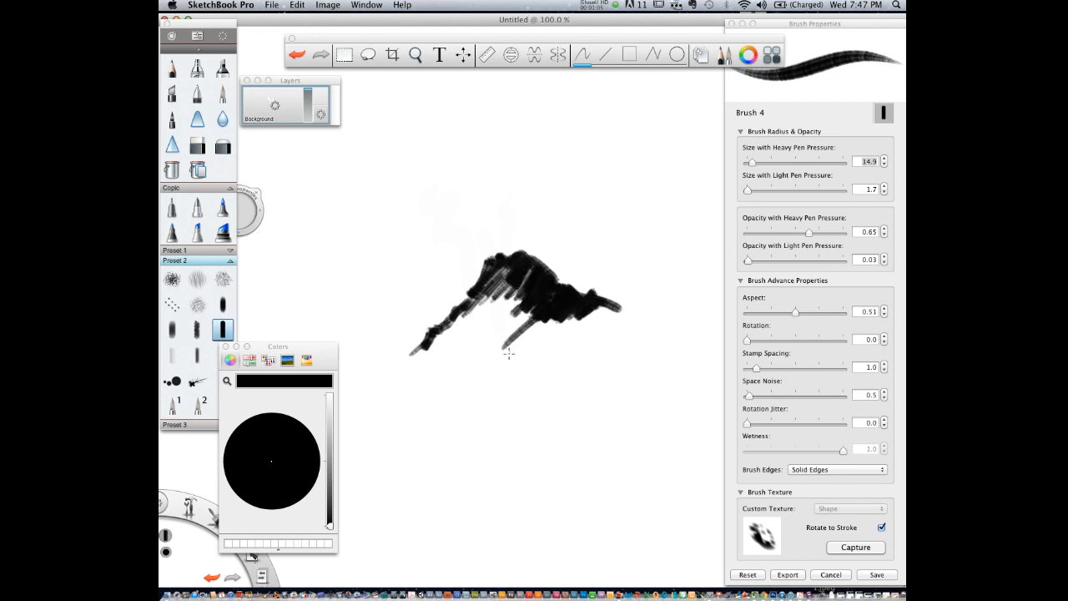
drag(509, 354, 634, 307)
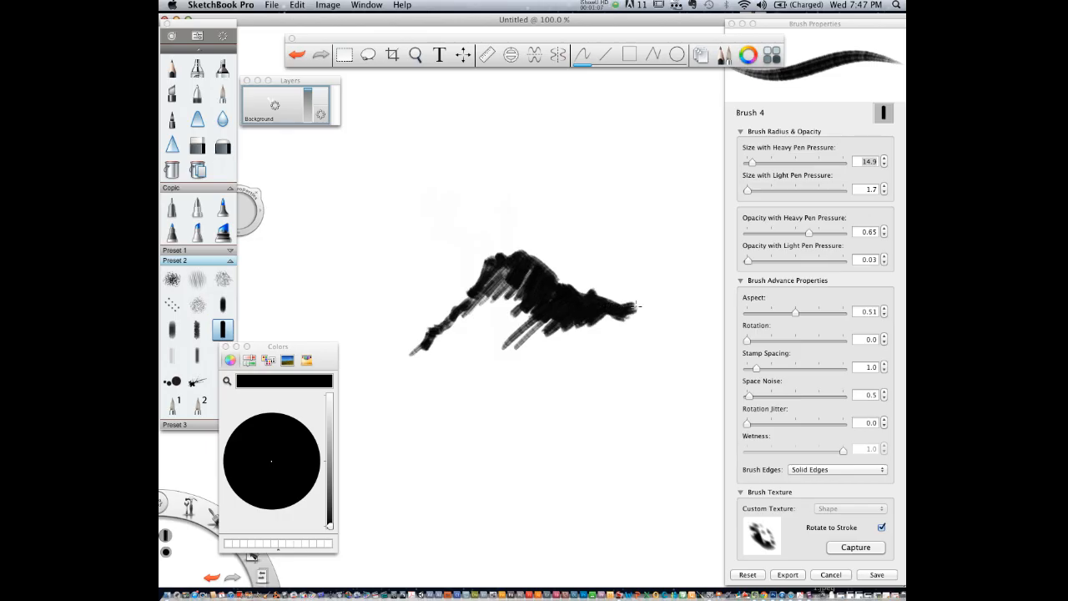
drag(634, 307, 676, 300)
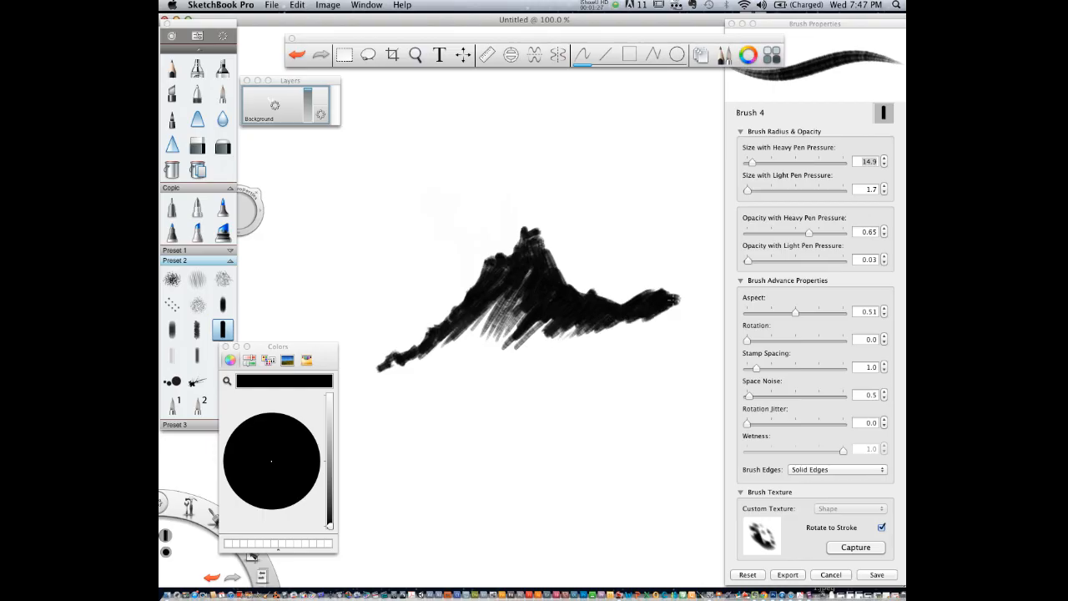
Hide the panels and darken the right ridge into a denser black mass.
key(tab)
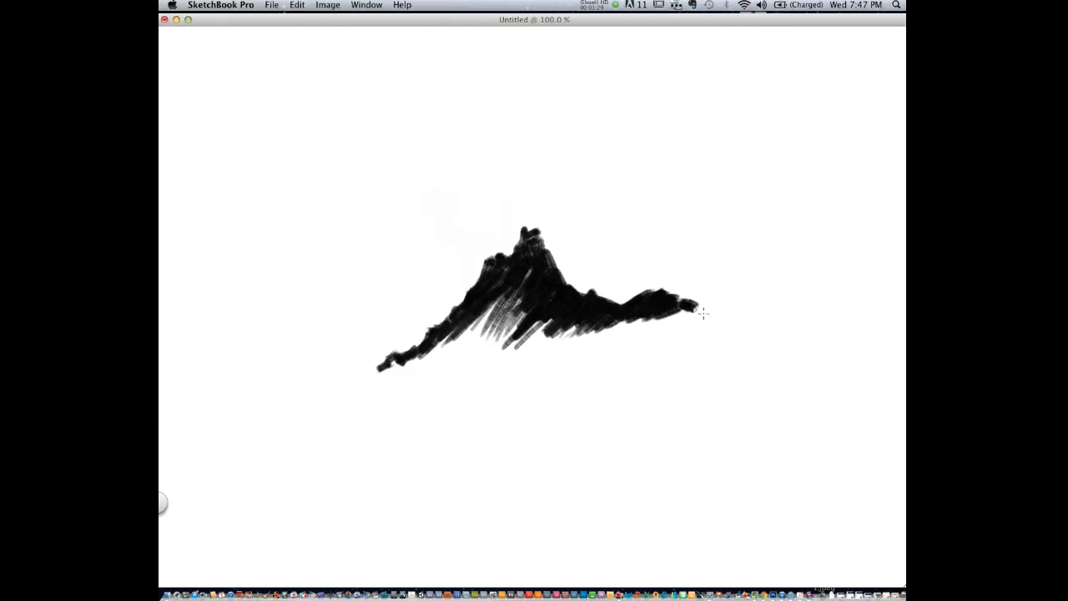
drag(684, 326, 751, 297)
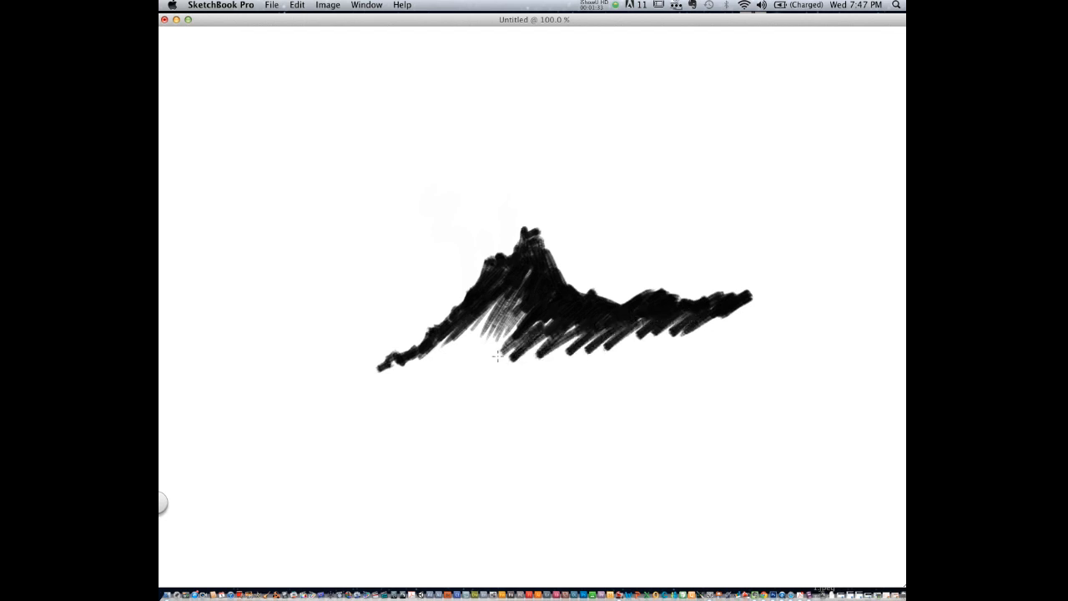
drag(497, 358, 542, 334)
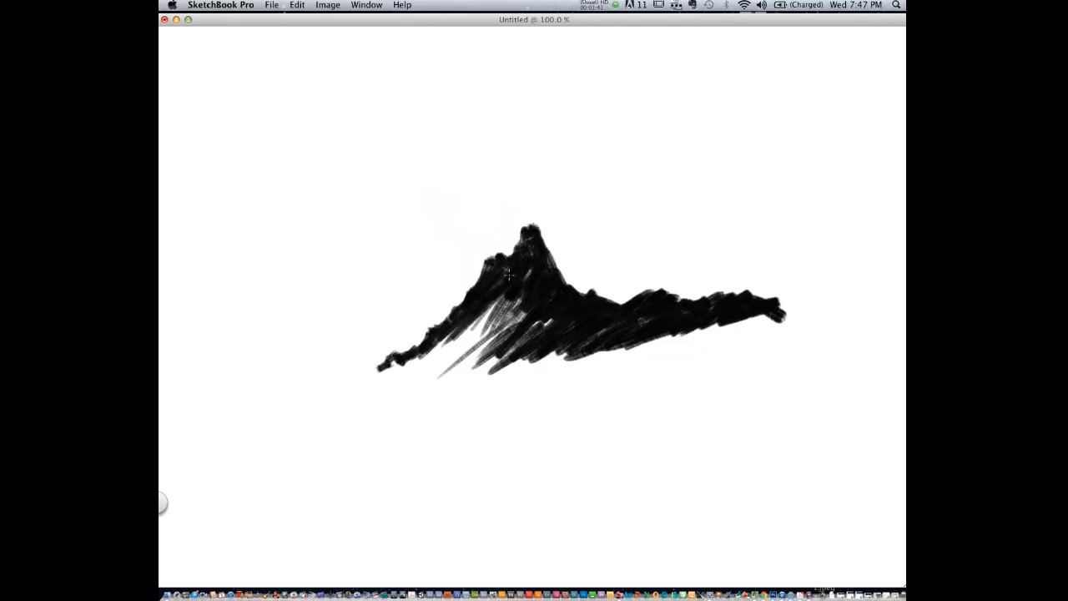
mouse_move(484, 280)
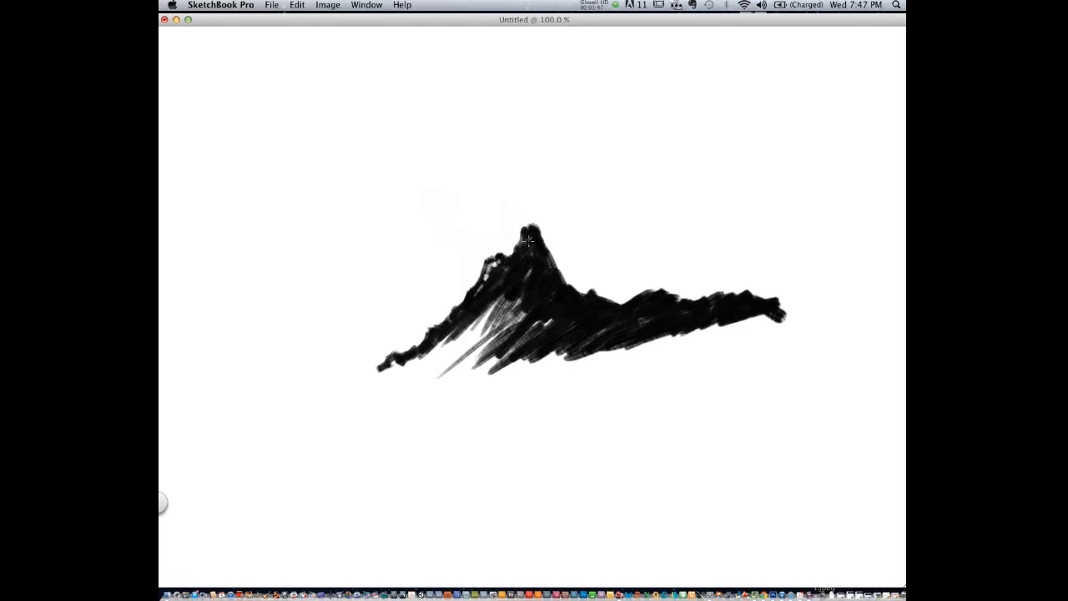
mouse_move(538, 247)
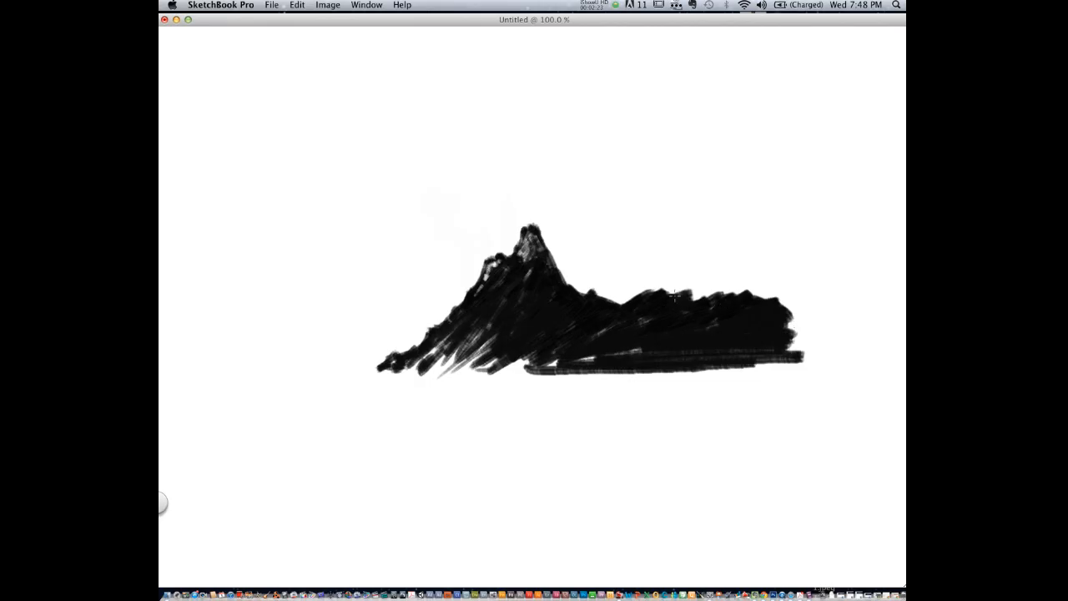
Add a second right peak, a dark cloud above, and the lake reflection beneath the mountains.
drag(659, 292, 709, 280)
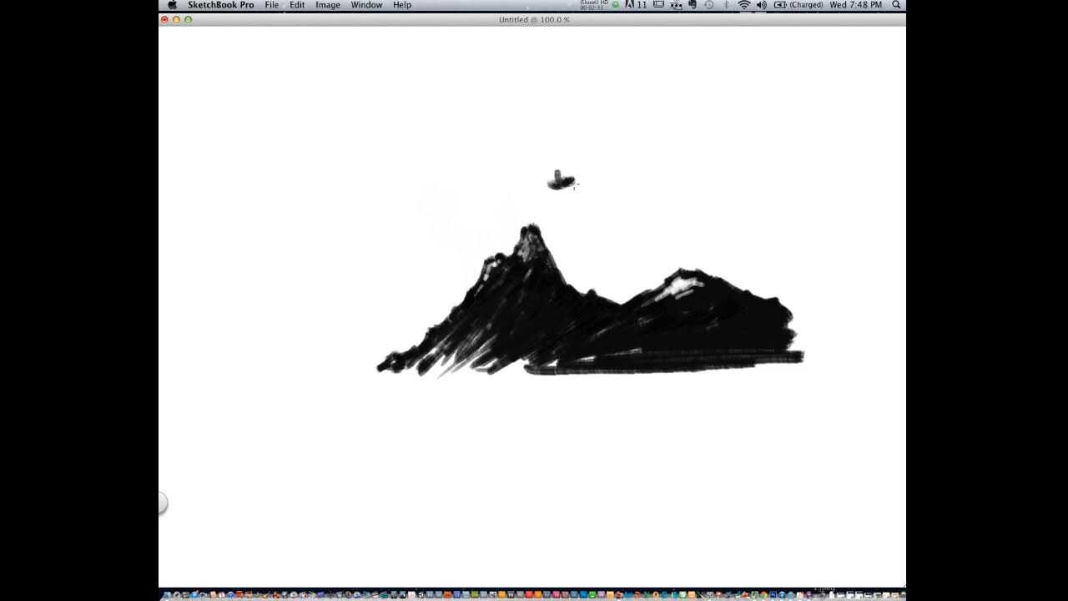
drag(559, 182, 601, 183)
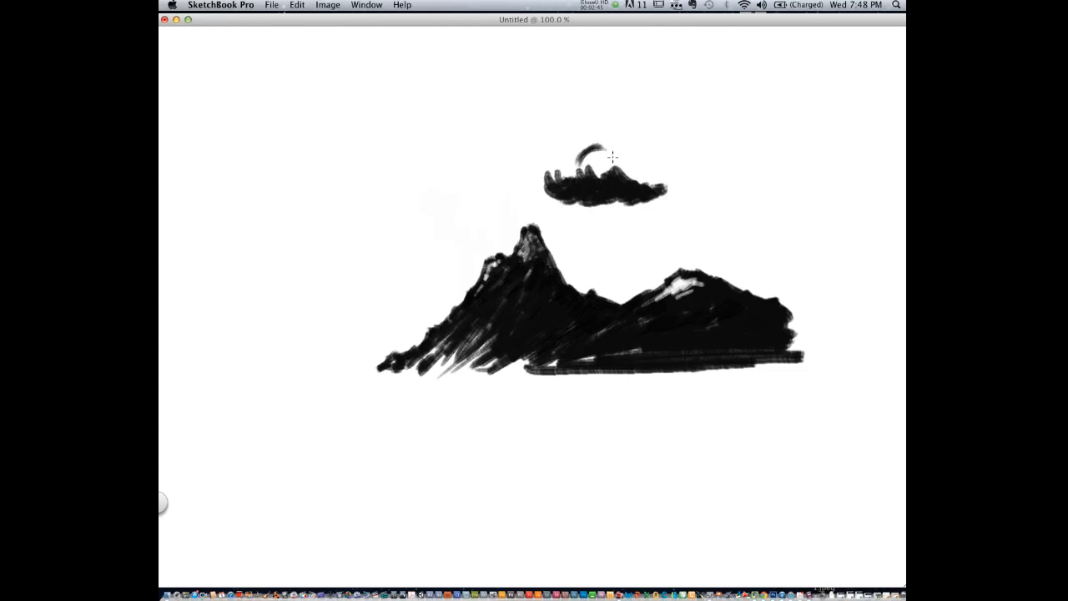
drag(614, 158, 664, 187)
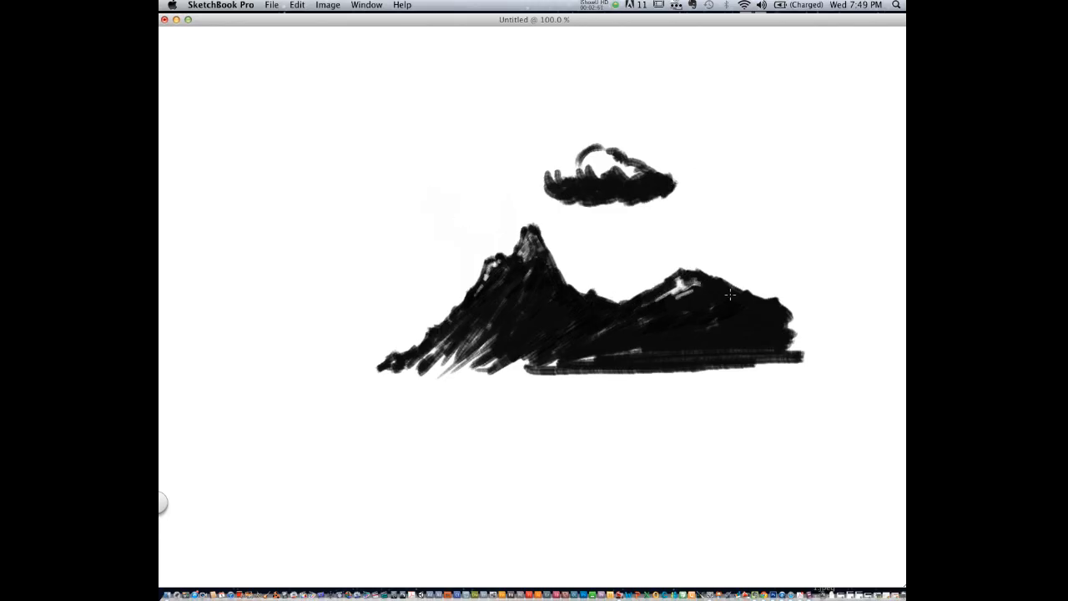
drag(731, 294, 781, 357)
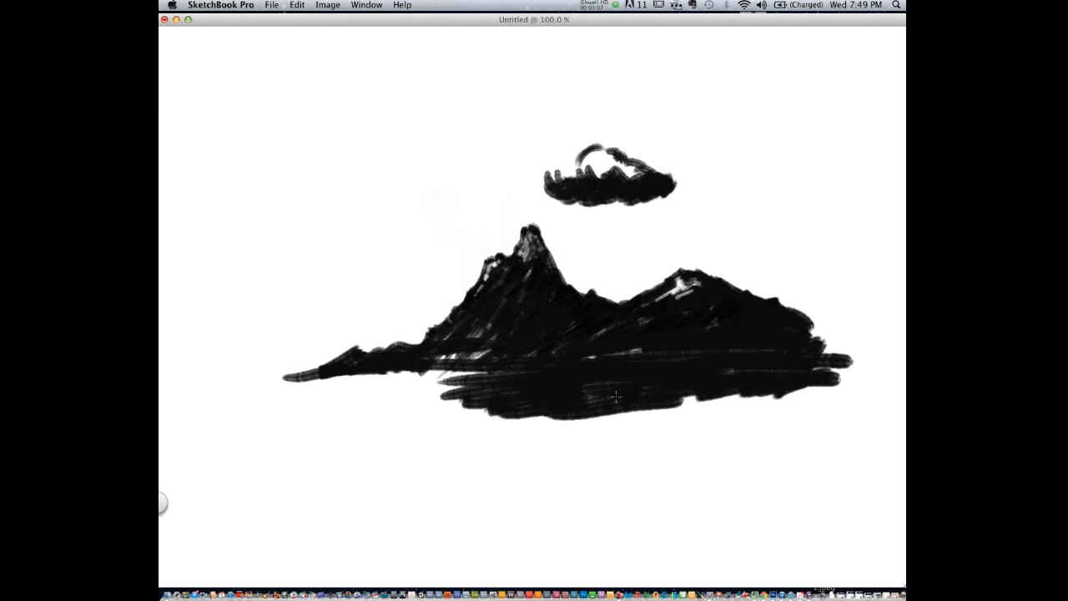
Sketch billowy clouds in the upper-left and upper-right sky.
drag(304, 181, 367, 192)
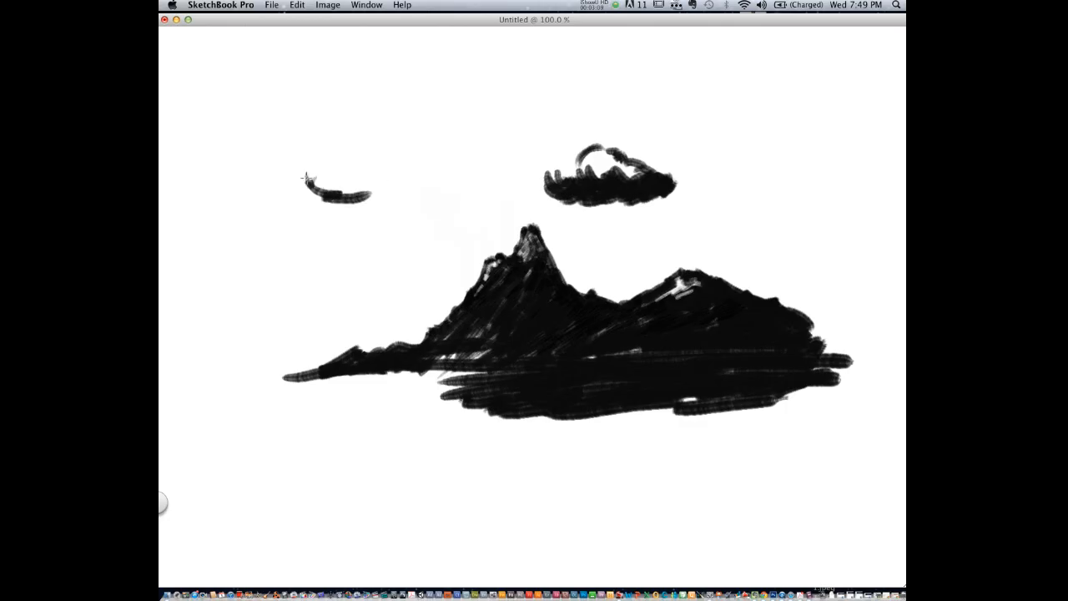
drag(313, 192, 375, 146)
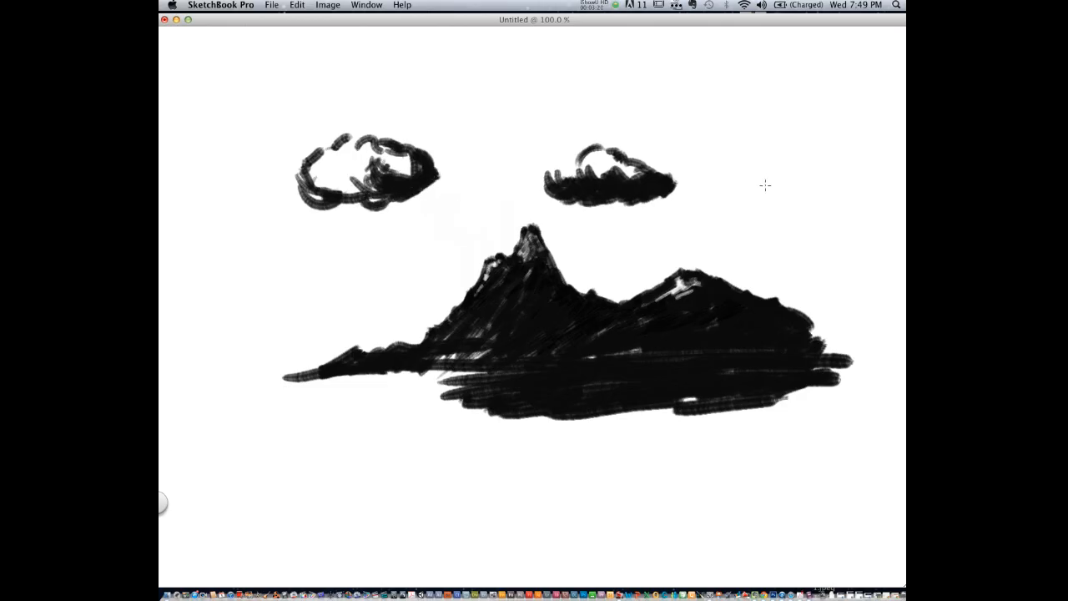
drag(781, 170, 765, 208)
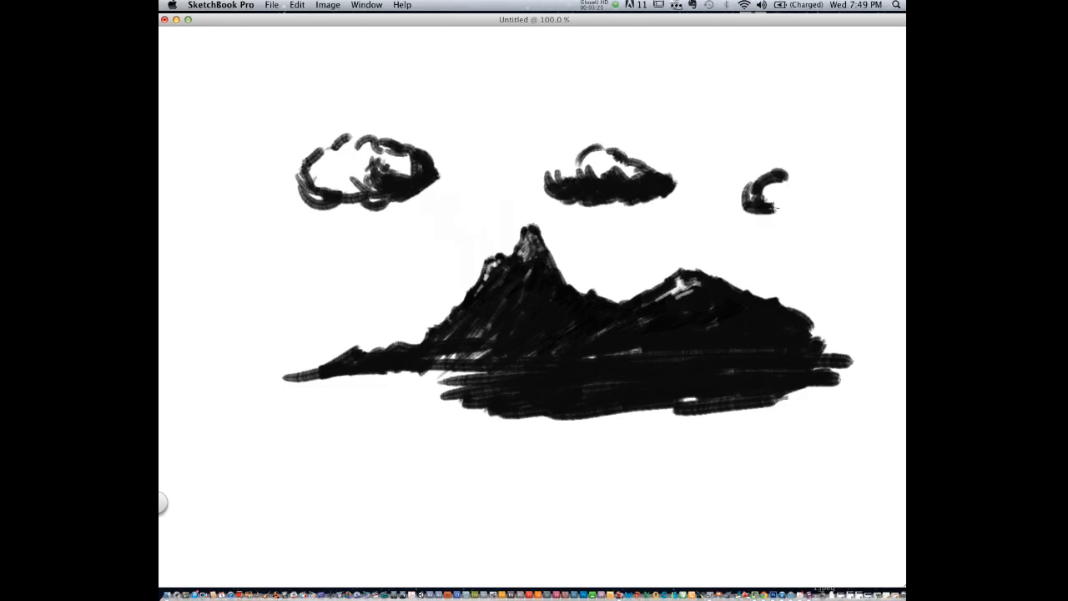
drag(754, 192, 801, 197)
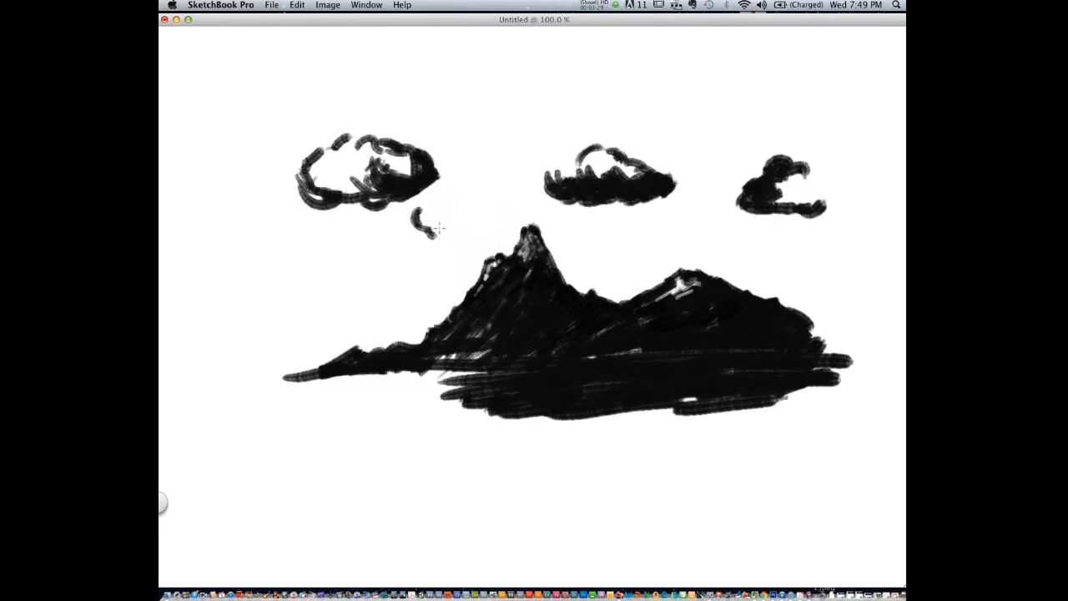
Add a small cloud above the mountain and stretch the ridge and lake toward the right edge.
drag(420, 214, 448, 233)
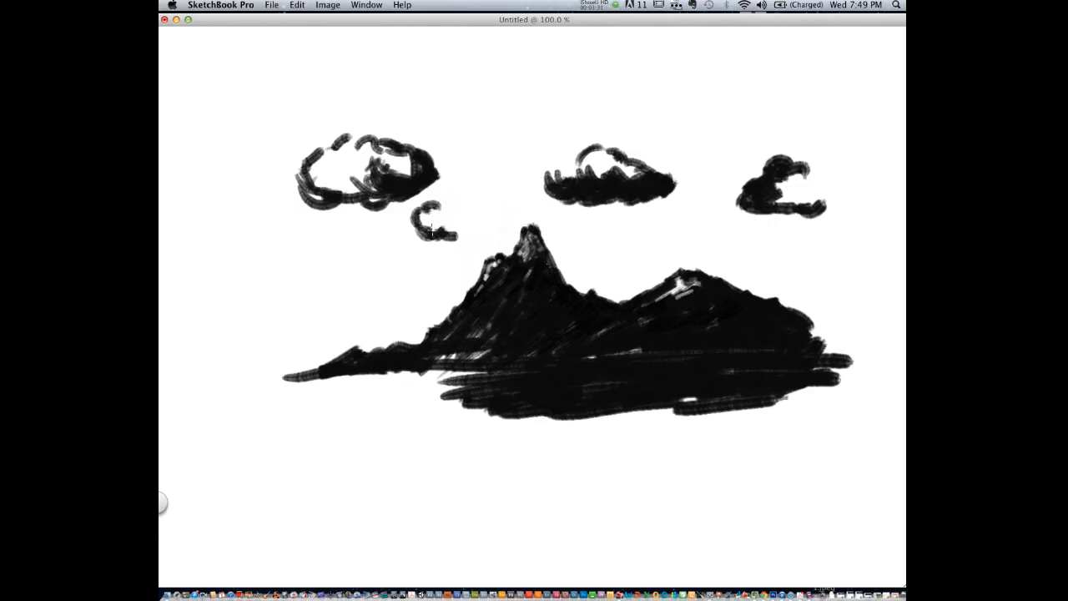
drag(421, 220, 454, 231)
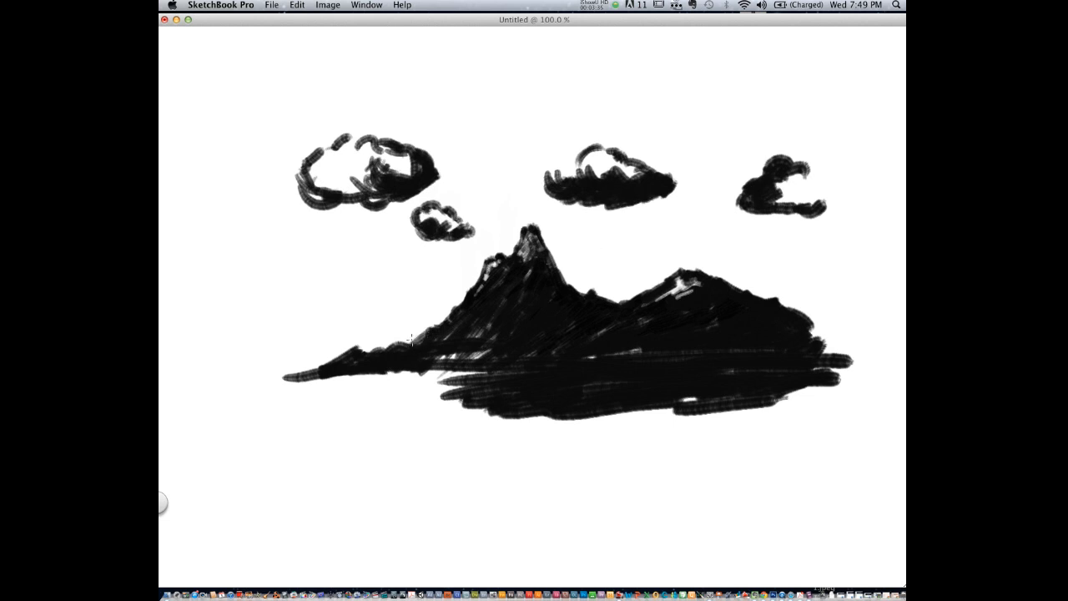
drag(367, 397, 492, 401)
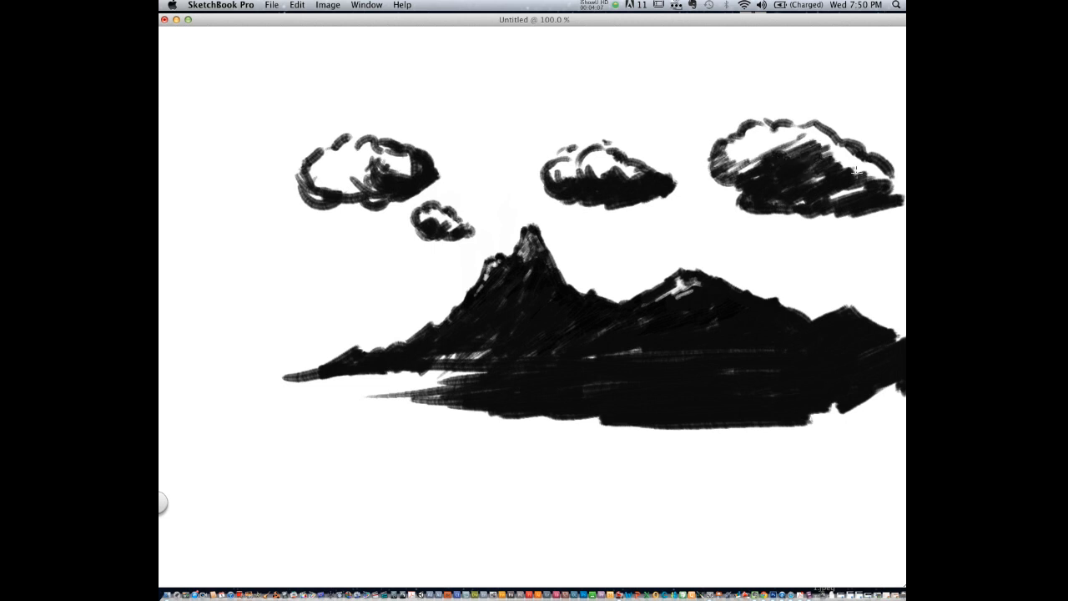
mouse_move(544, 255)
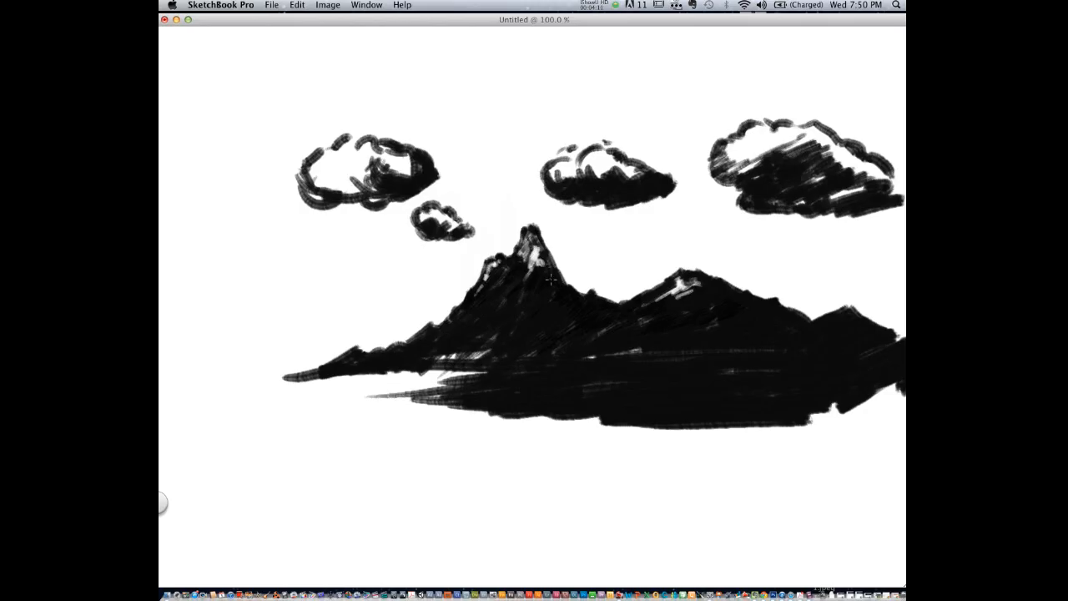
mouse_move(587, 297)
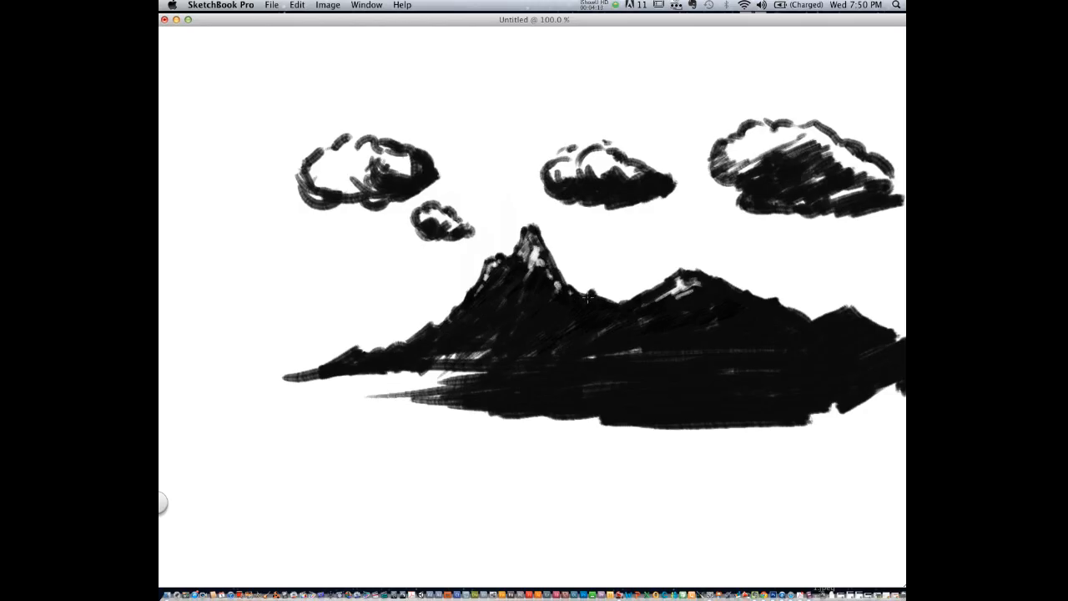
Restore the tool panels, glance at the File menu and dismiss it without choosing anything.
drag(584, 301, 676, 287)
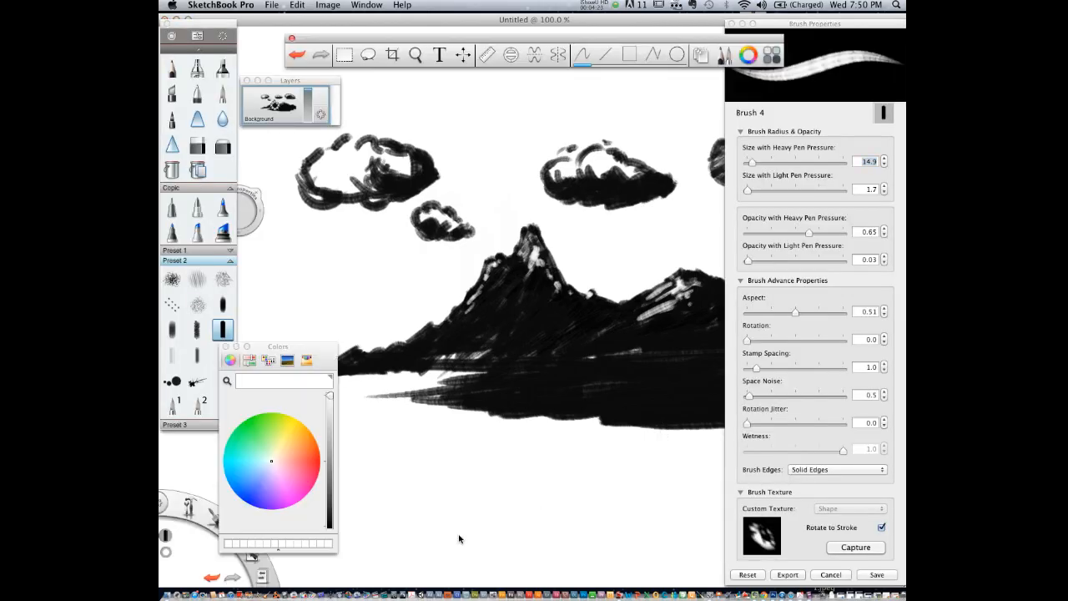
click(270, 5)
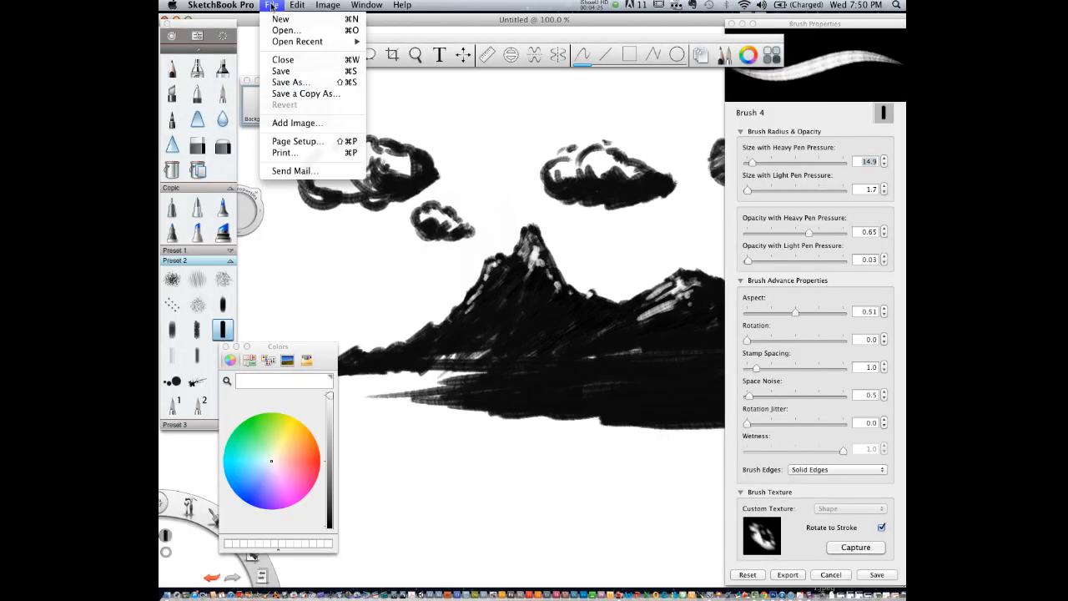
click(366, 5)
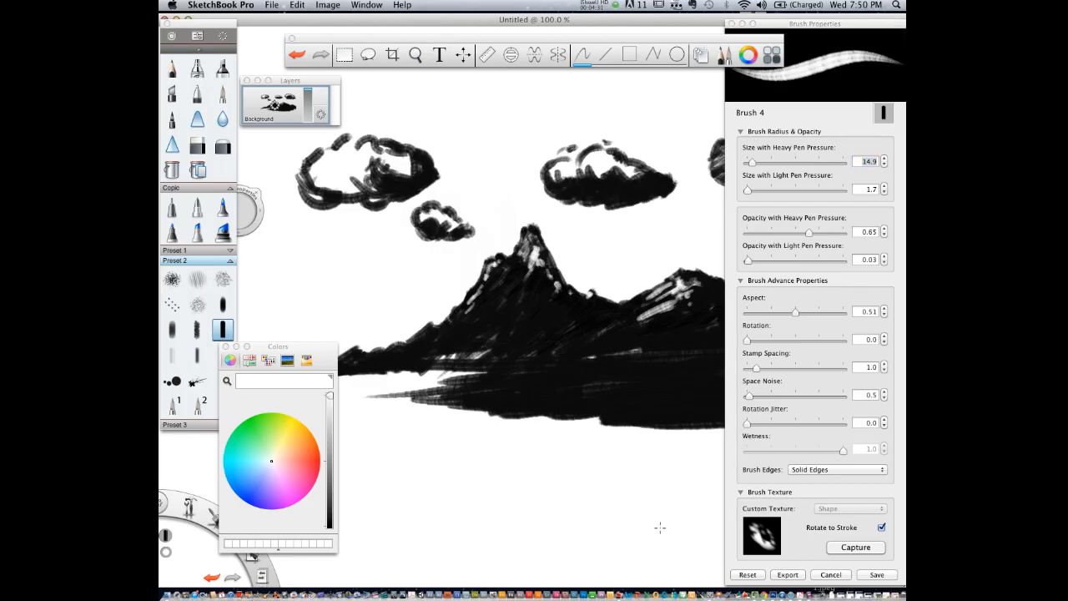
mouse_move(620, 303)
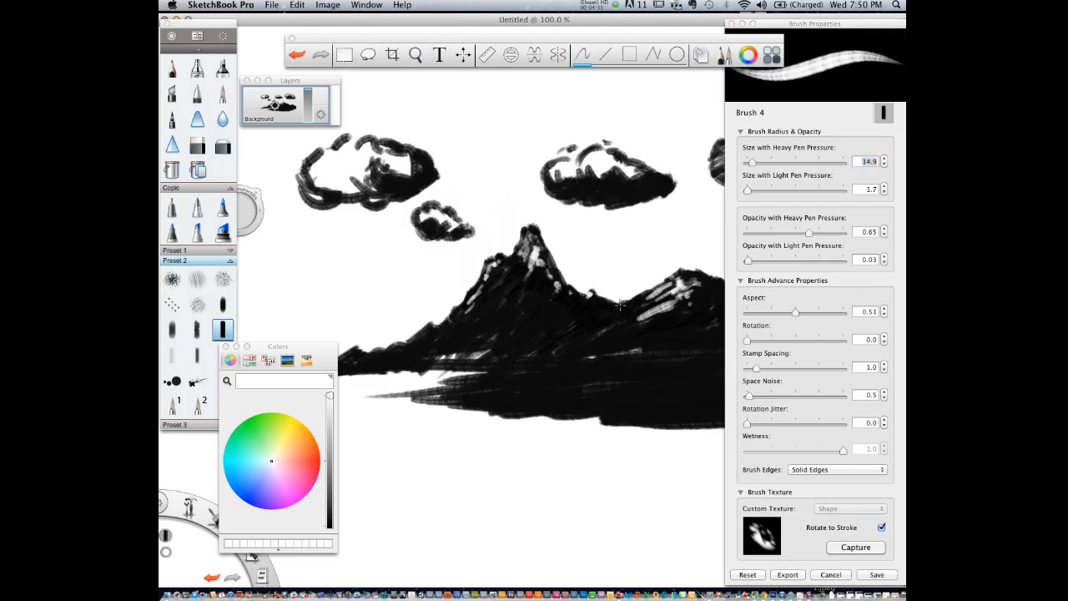
mouse_move(621, 367)
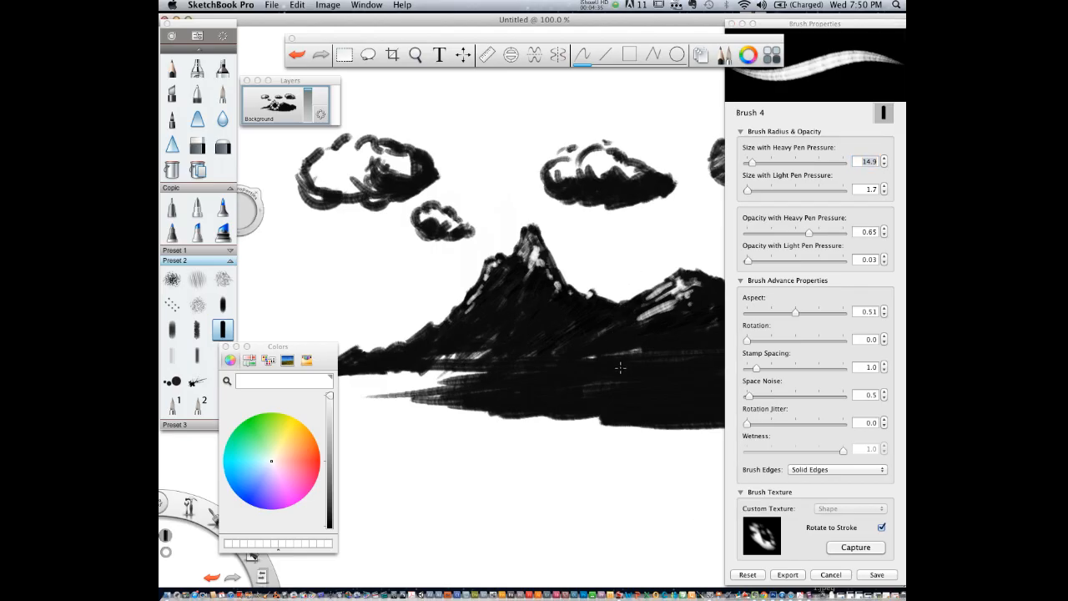
mouse_move(661, 424)
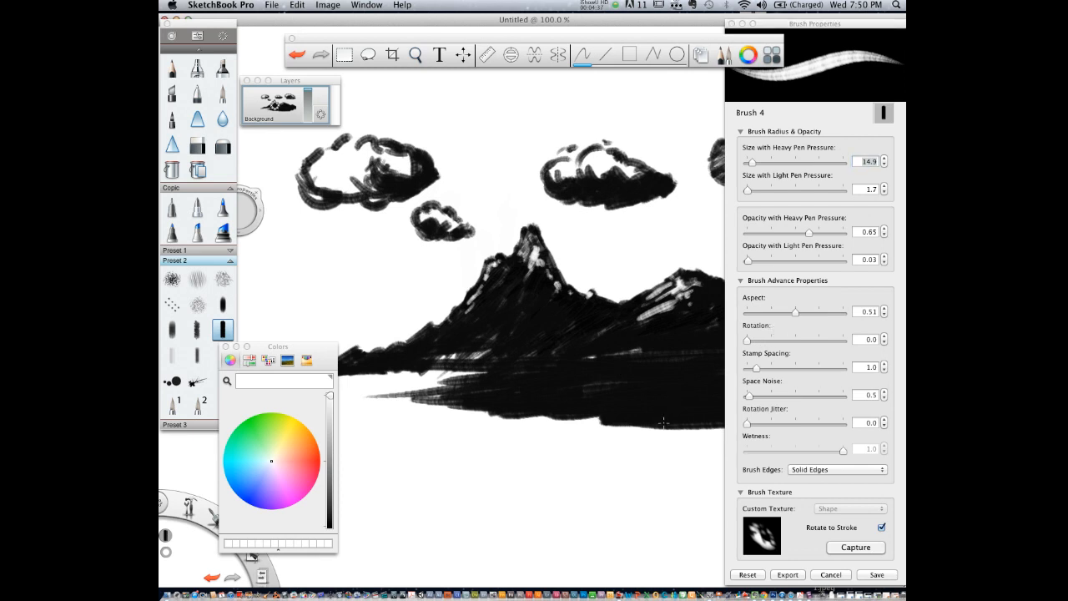
mouse_move(531, 270)
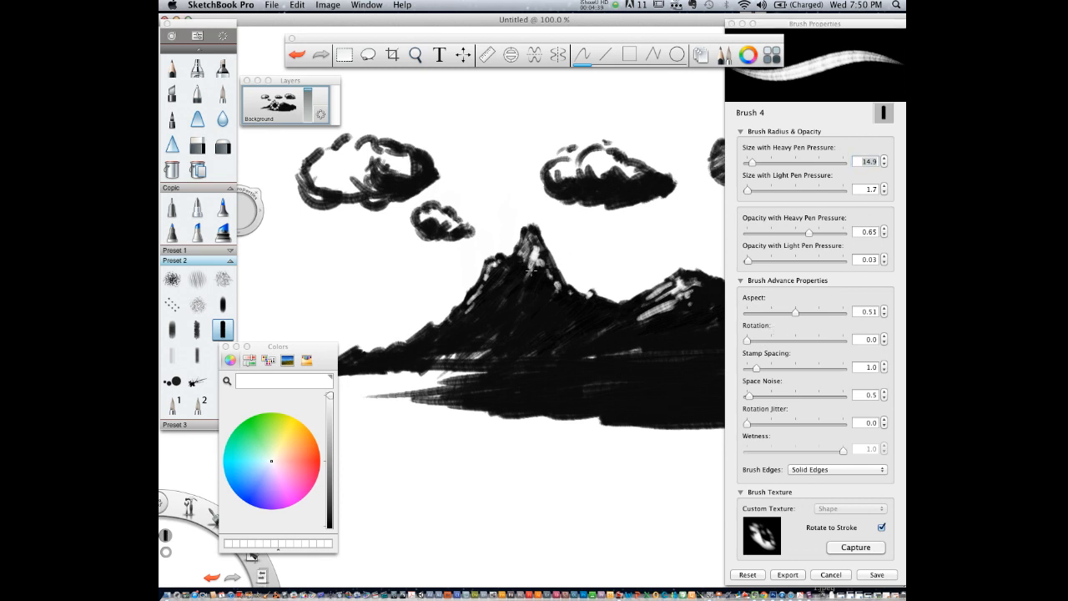